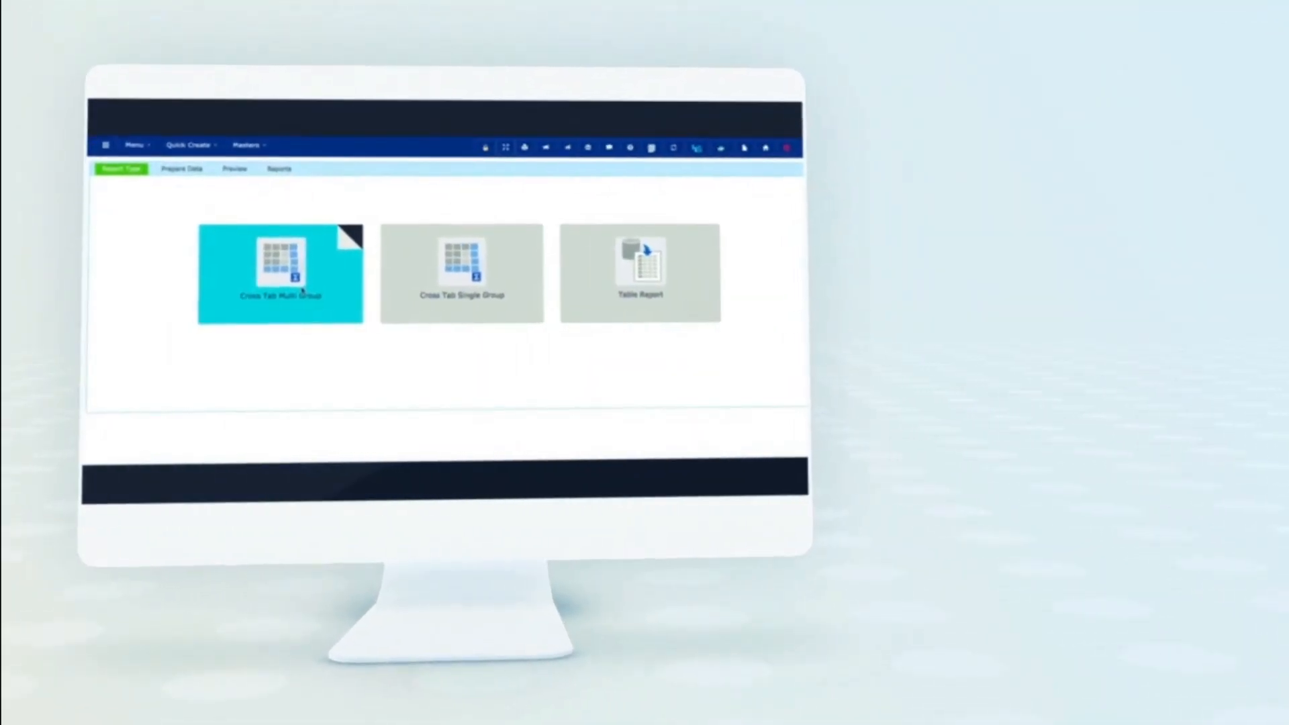
- Start a Cross Tab Single Group report and pick its data set from the source list
left_click(462, 271)
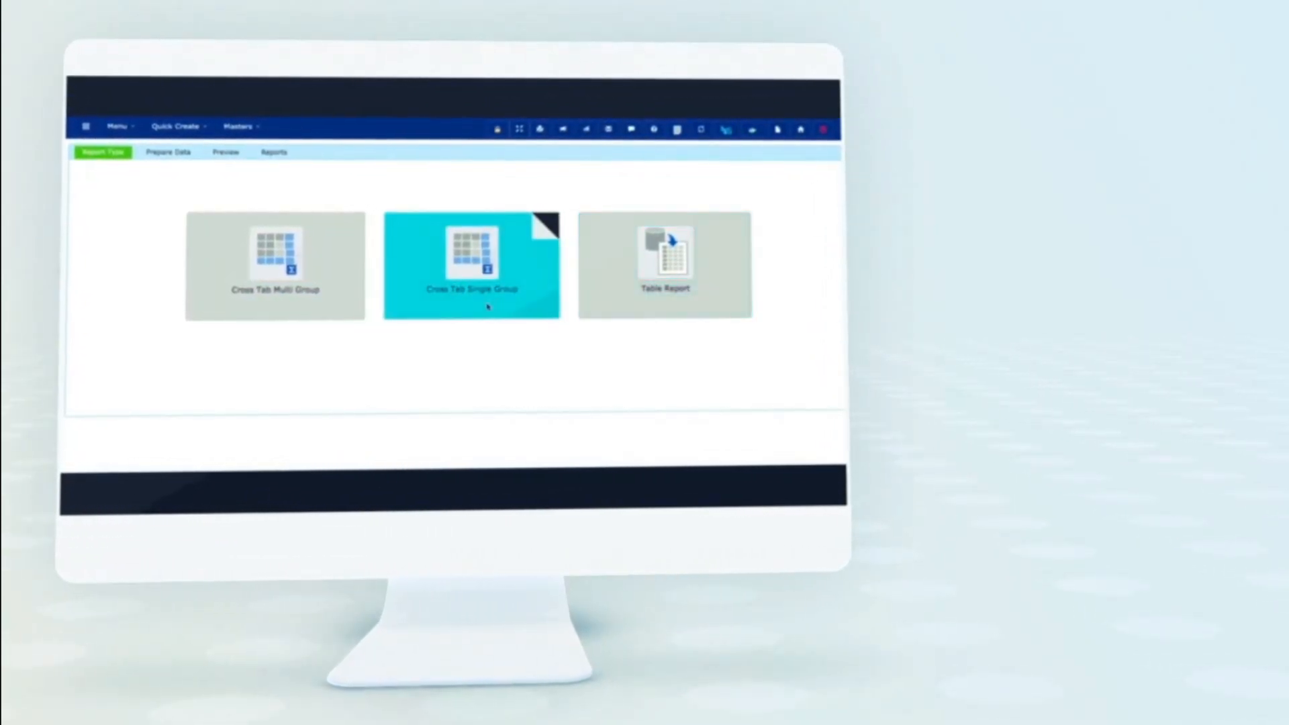
left_click(274, 263)
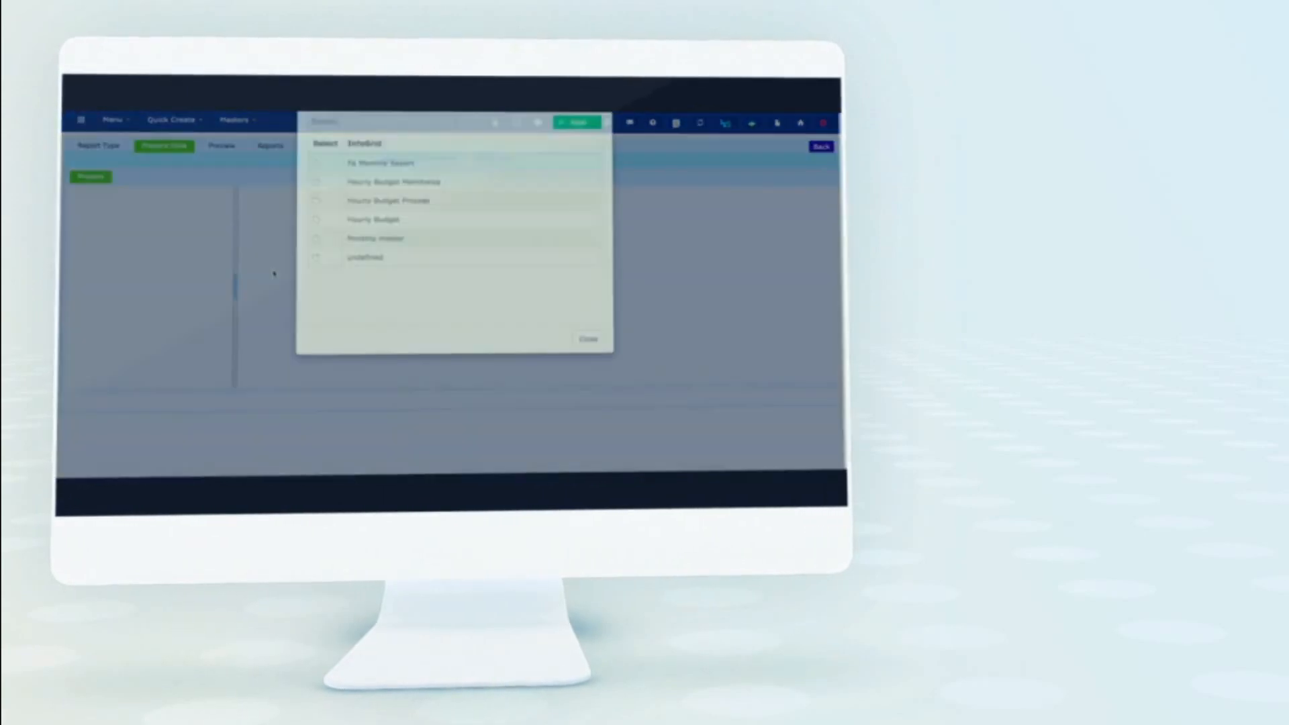
left_click(317, 201)
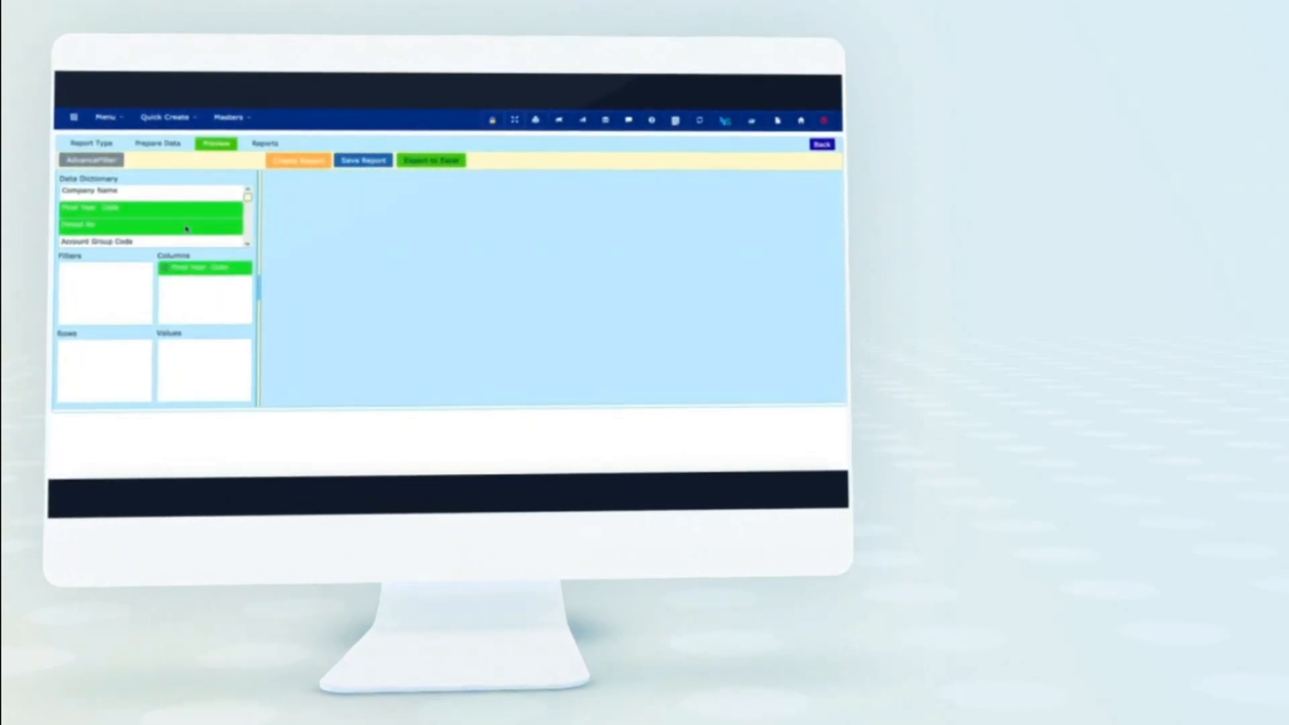
- Place Final Year Code and Period No as columns and Main Account Desc, Account Group Desc as rows
scroll("down", 3)
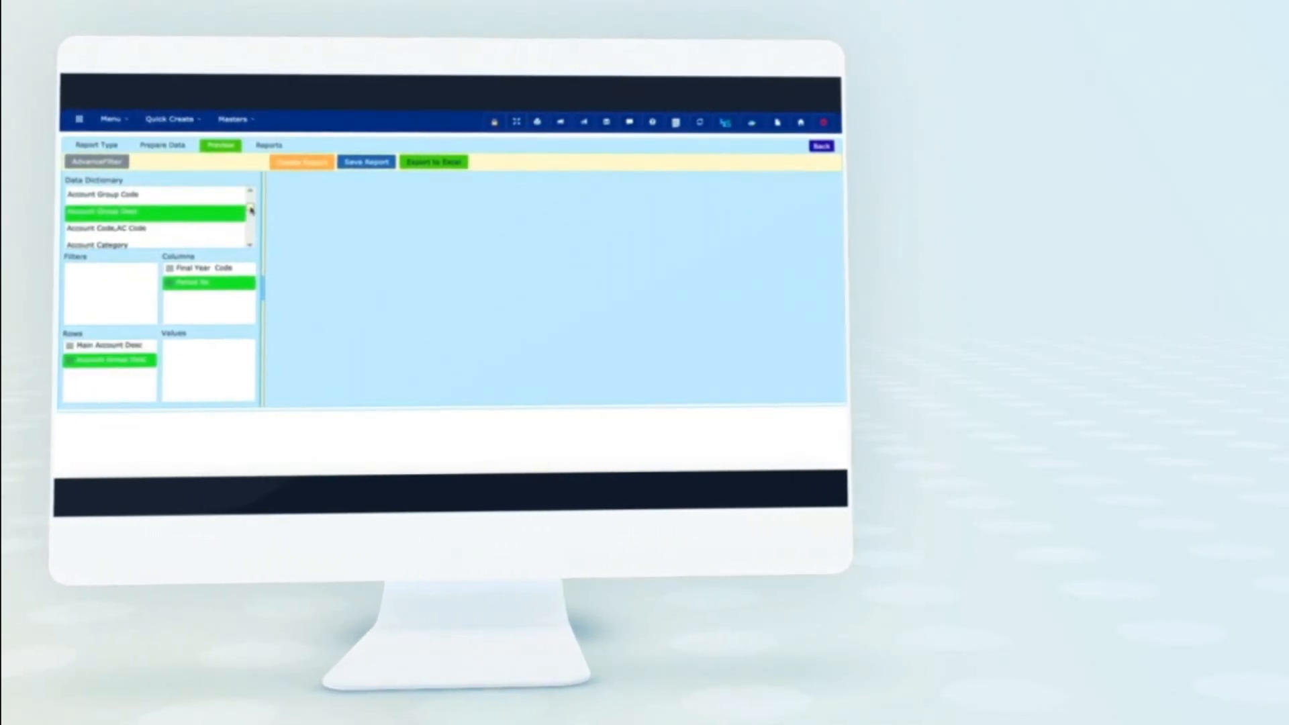
left_click(300, 162)
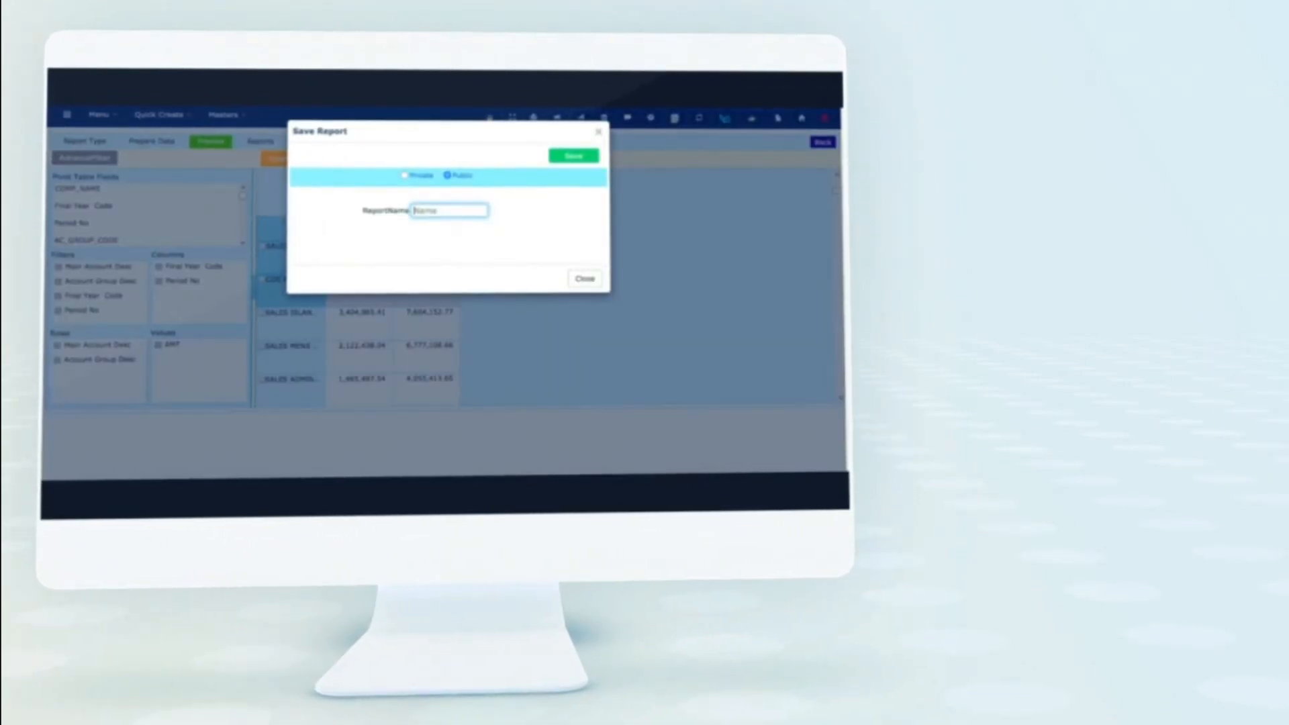
- Save the report publicly under the Category Summary name
type("Categori")
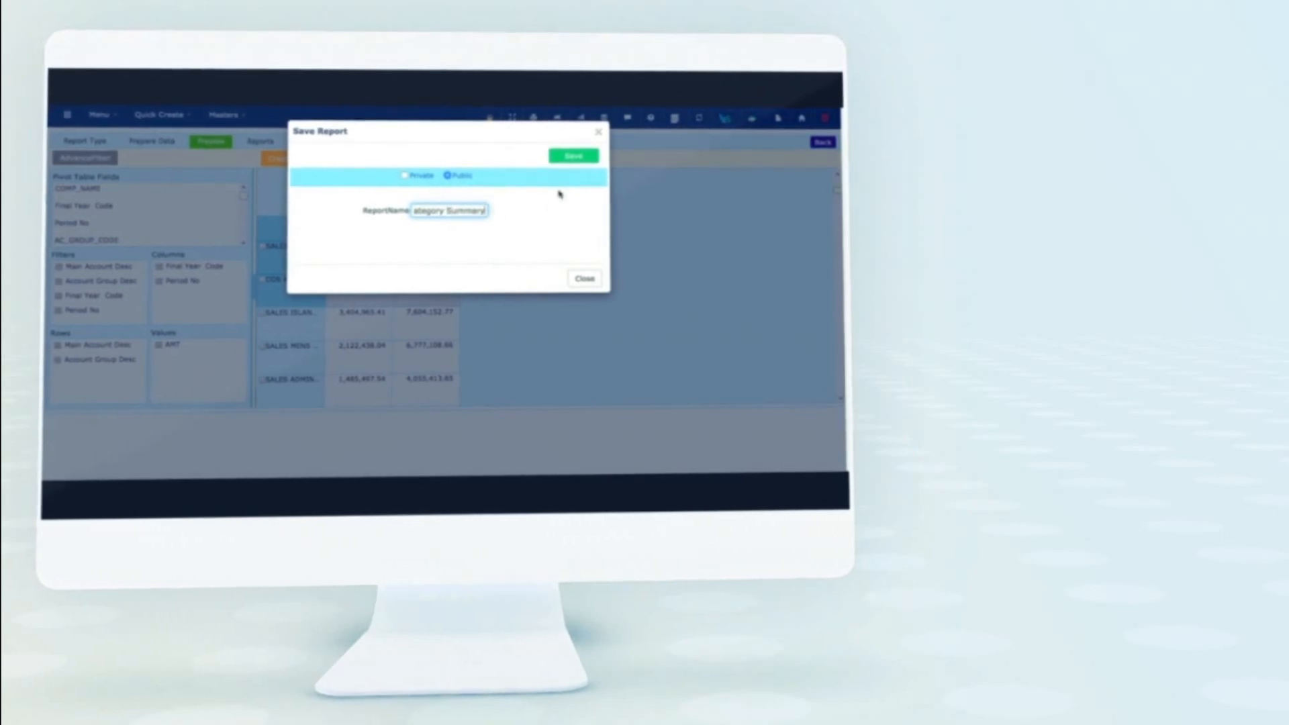
left_click(573, 156)
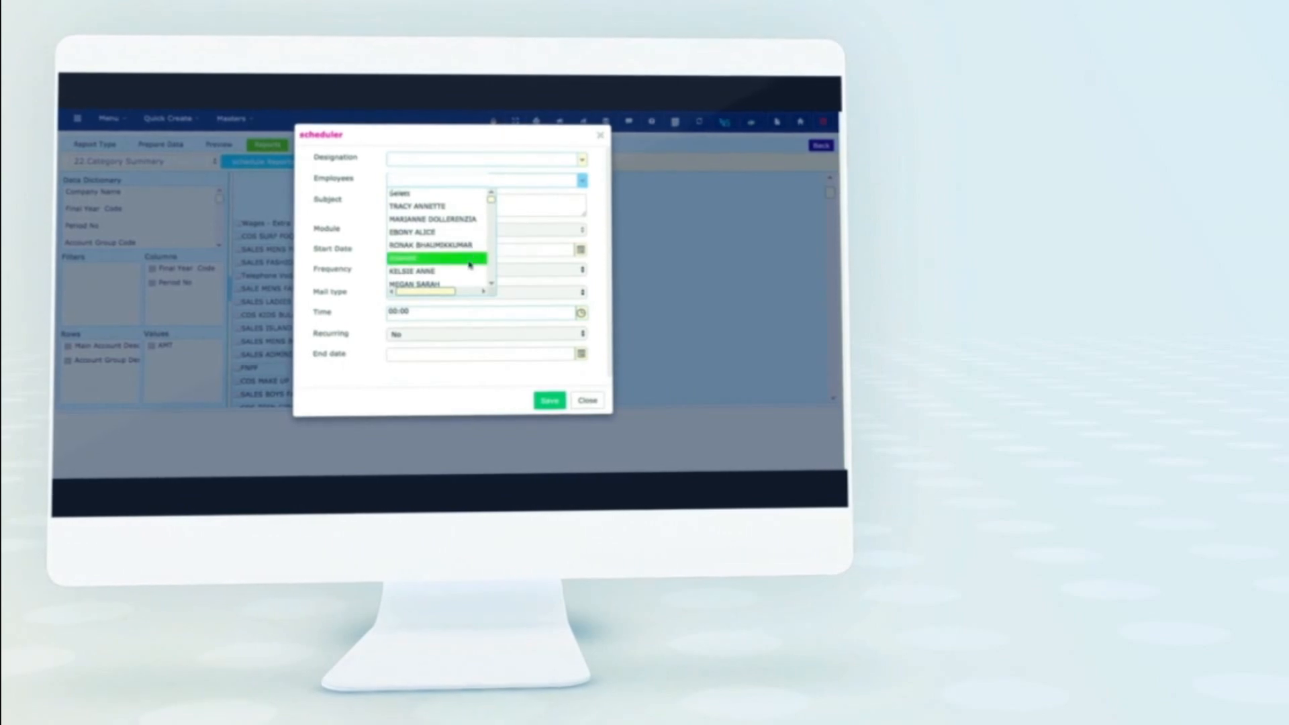
- Add a colleague from the Employees dropdown as a schedule recipient
left_click(435, 258)
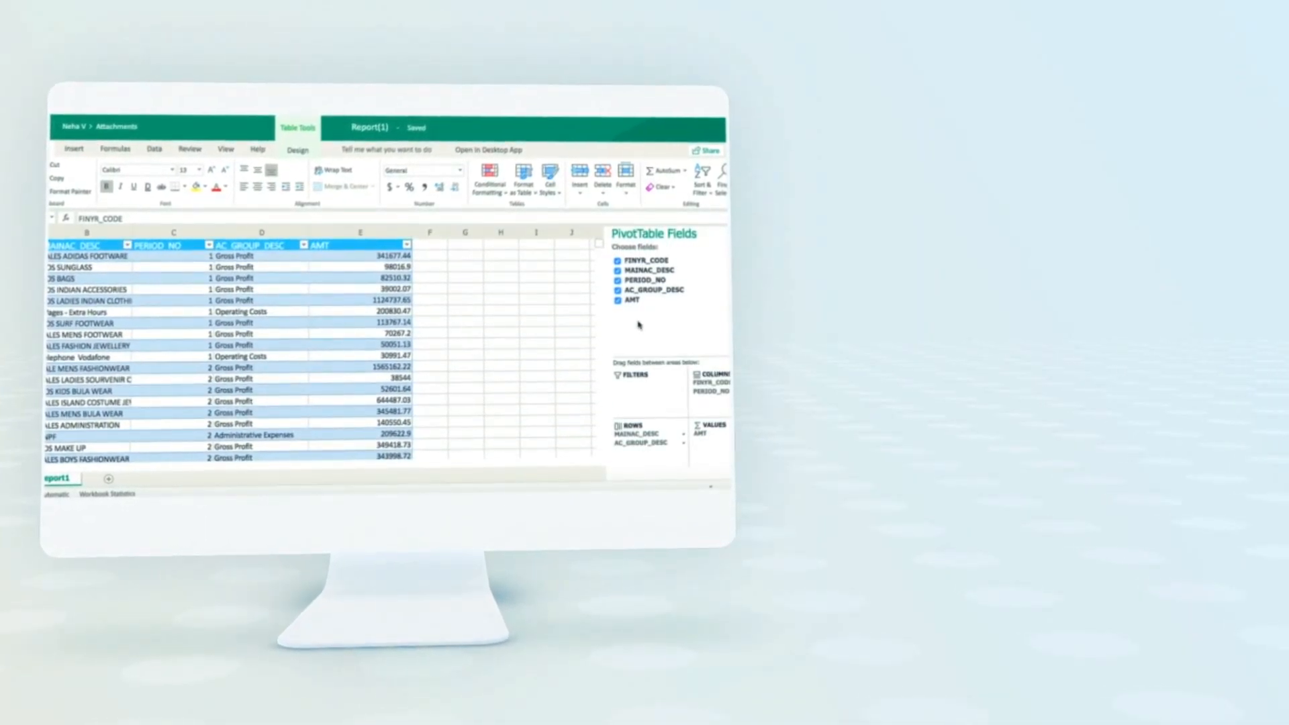
- Scroll the exported Excel workbook to review further account rows and amounts
scroll("down", 3)
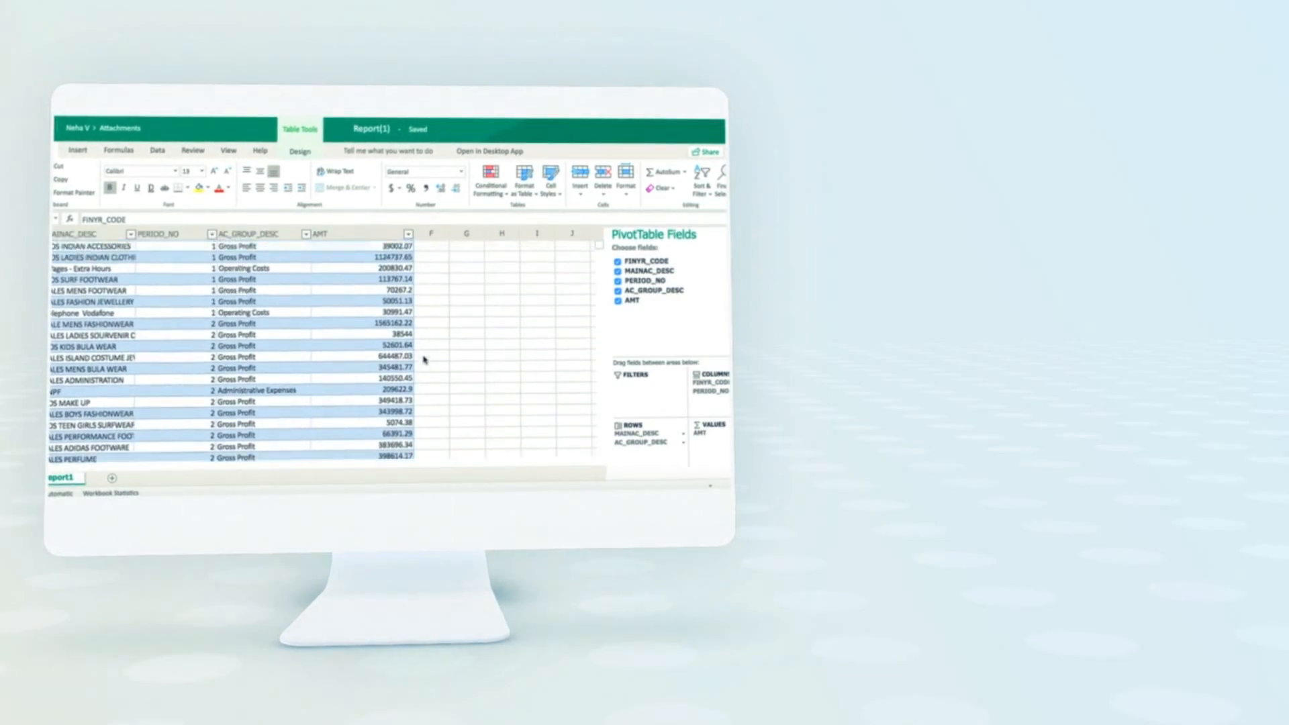